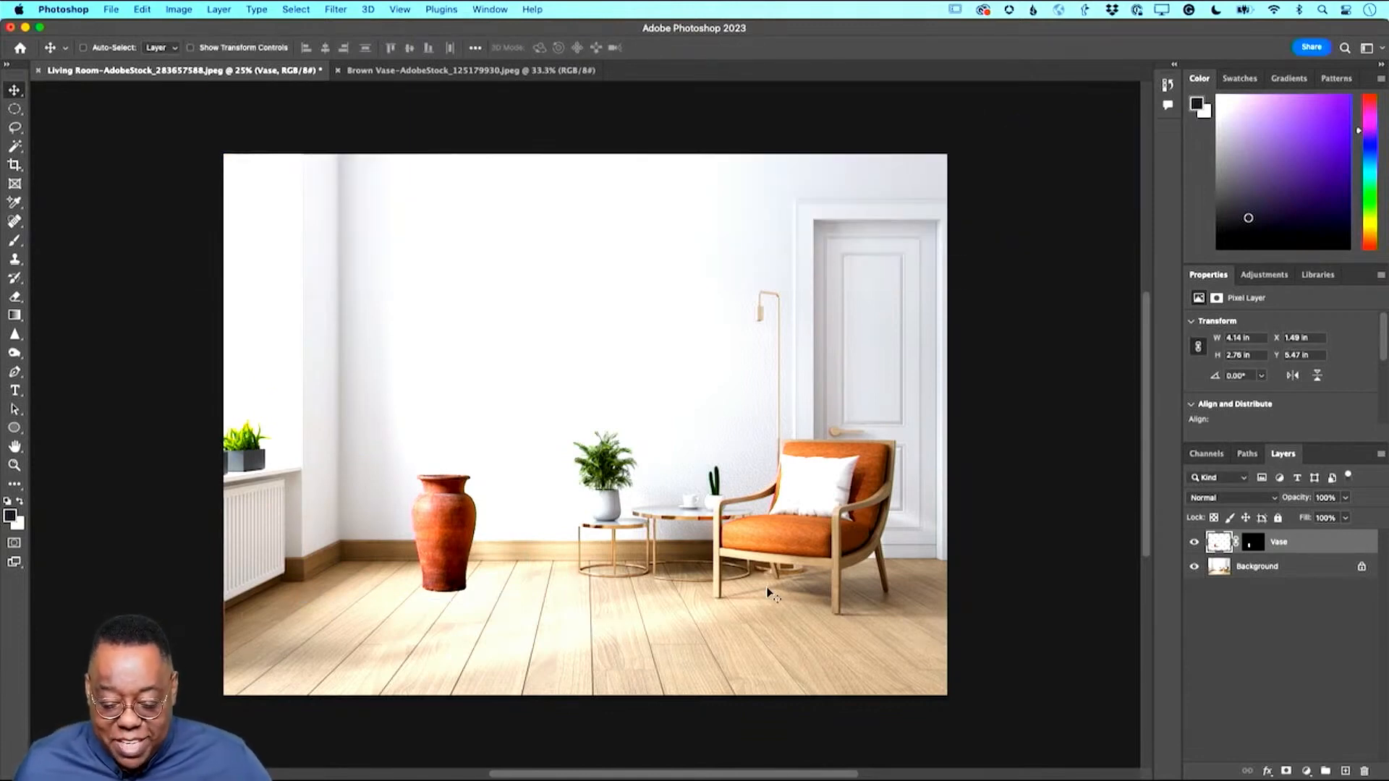
mouse_move(925, 618)
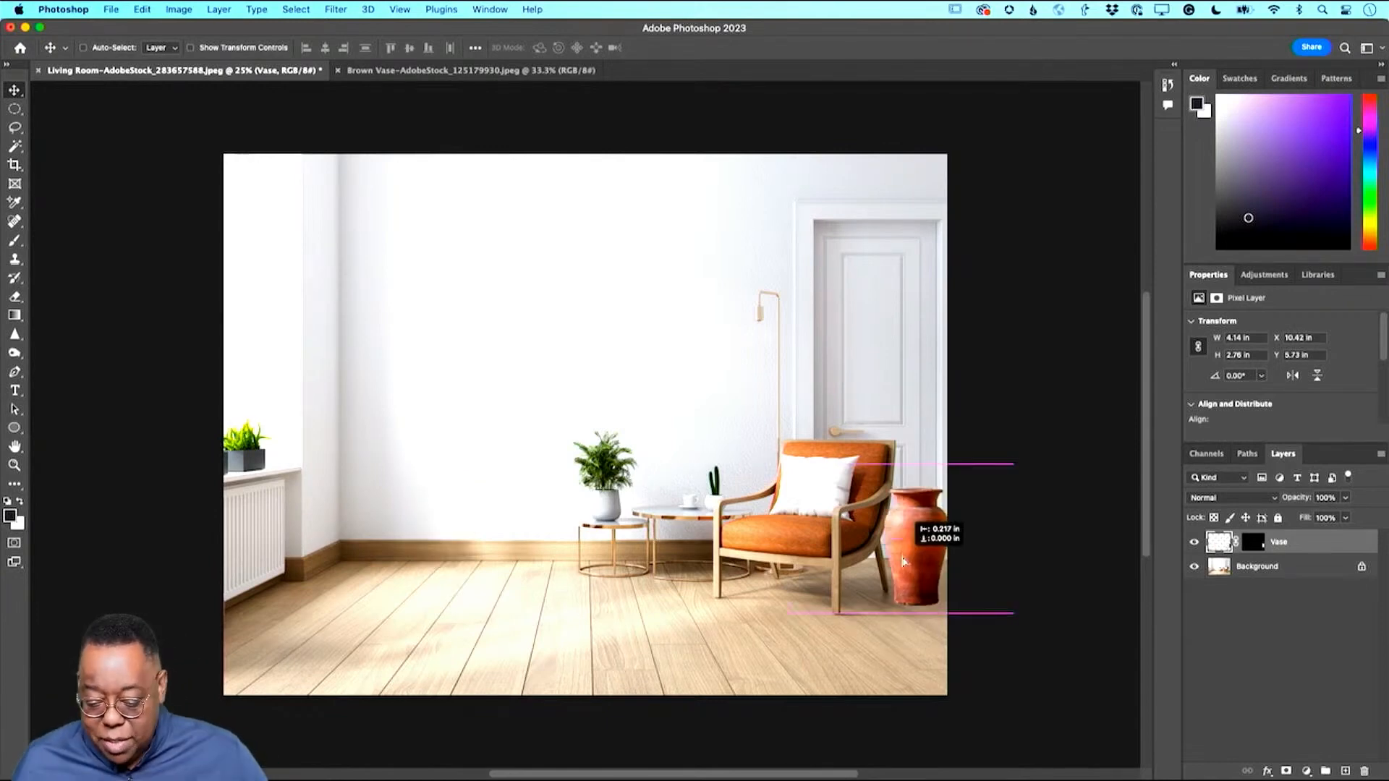
Move the terracotta vase from beside the armchair to the floor by the left-wall radiator.
left_click_drag(913, 540, 917, 558)
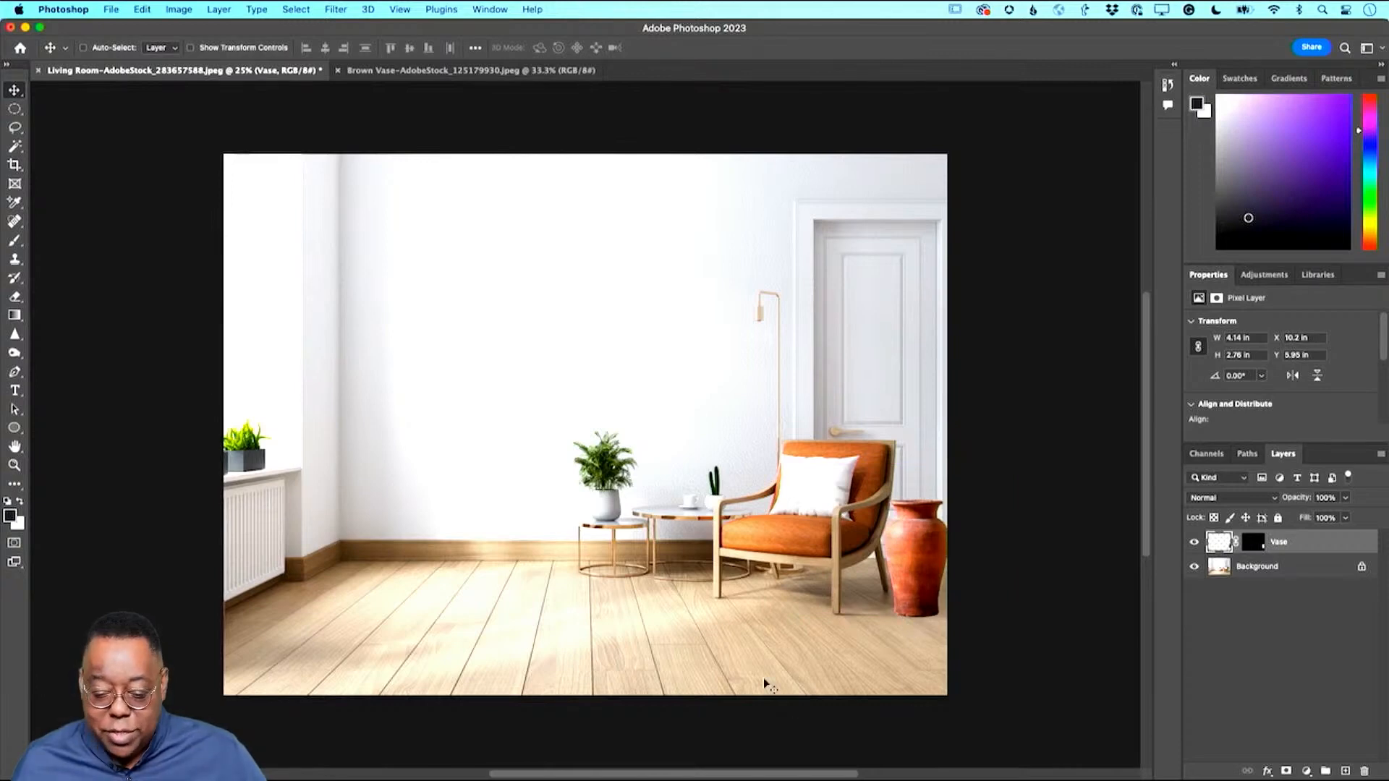
left_click_drag(917, 545, 385, 545)
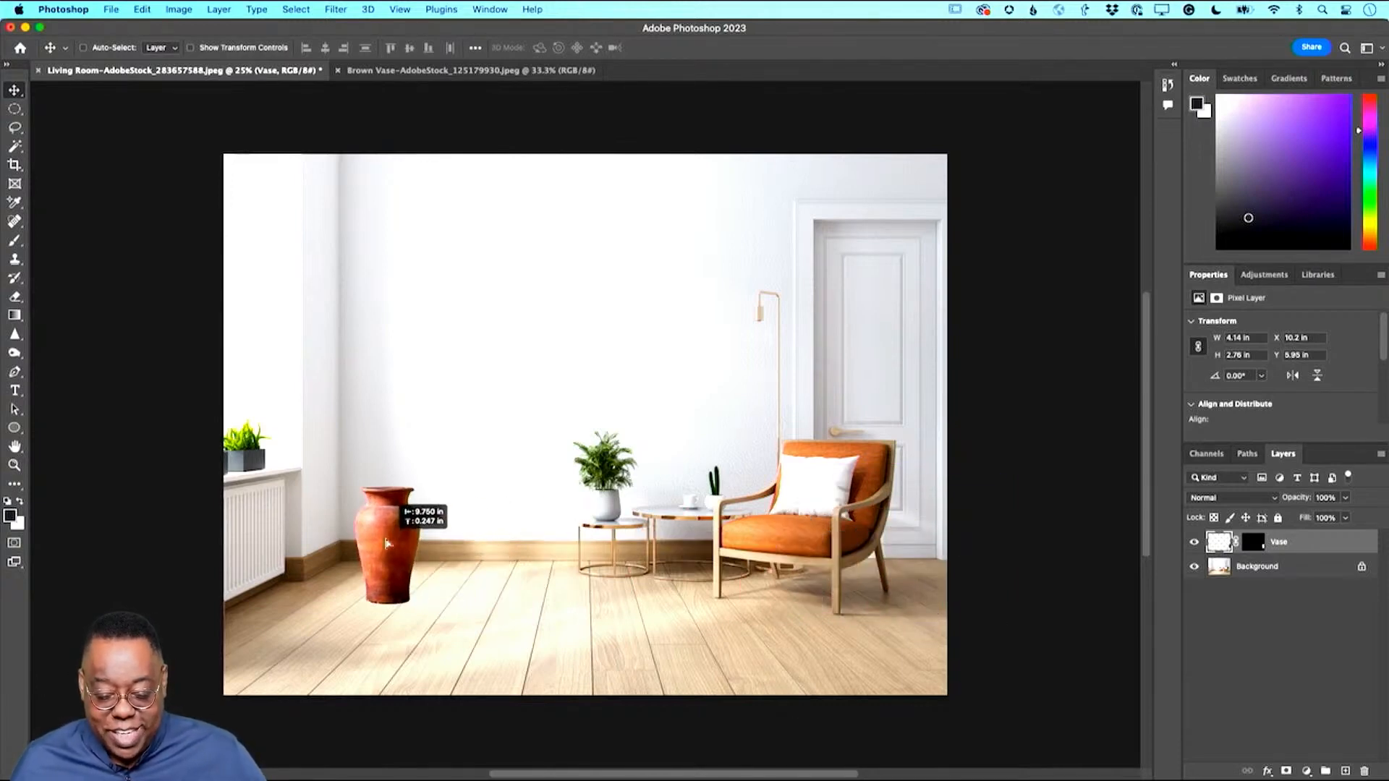
left_click_drag(388, 545, 376, 576)
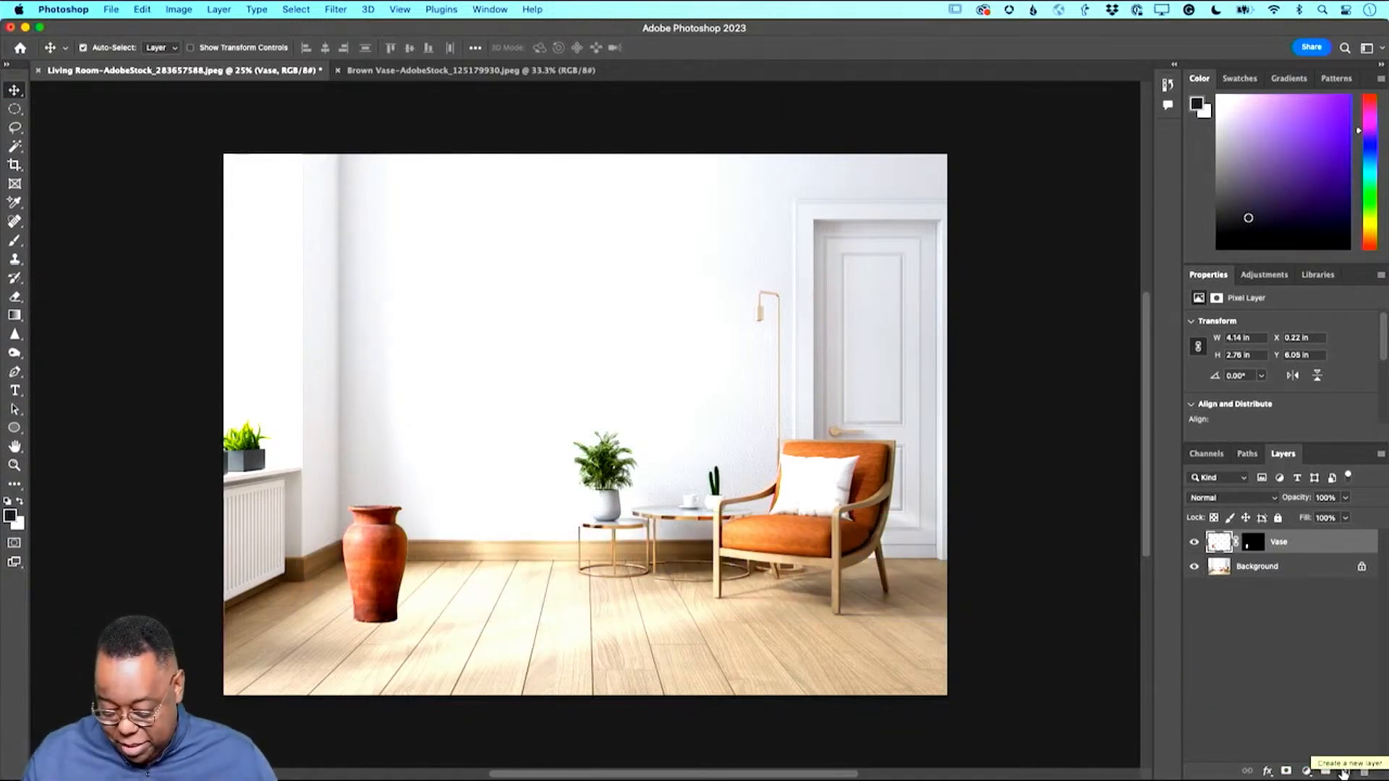
Add a new empty layer for the vase shadow beneath the Vase layer.
left_click(1327, 768)
type("vase shadow")
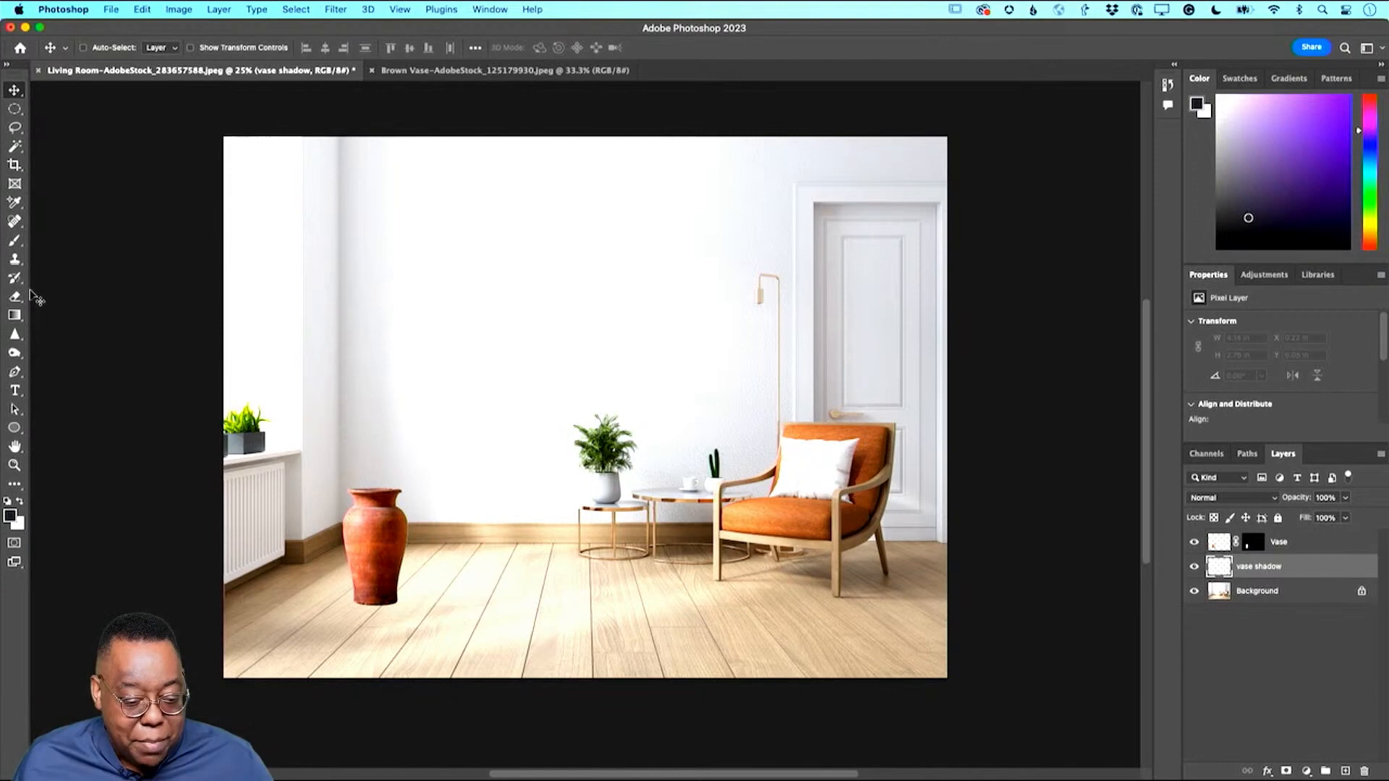
Paint a soft black contact shadow on the floor under the vase's base.
left_click(14, 240)
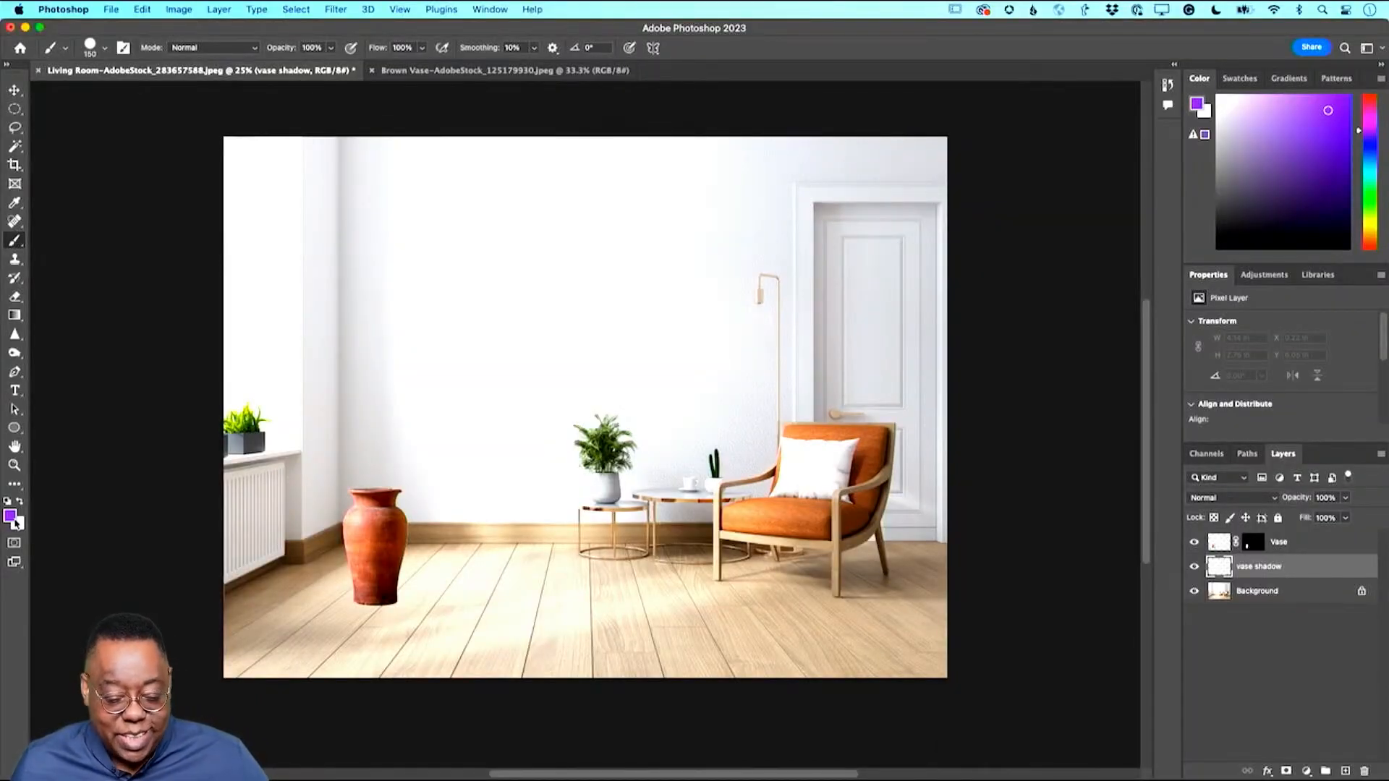
key("d")
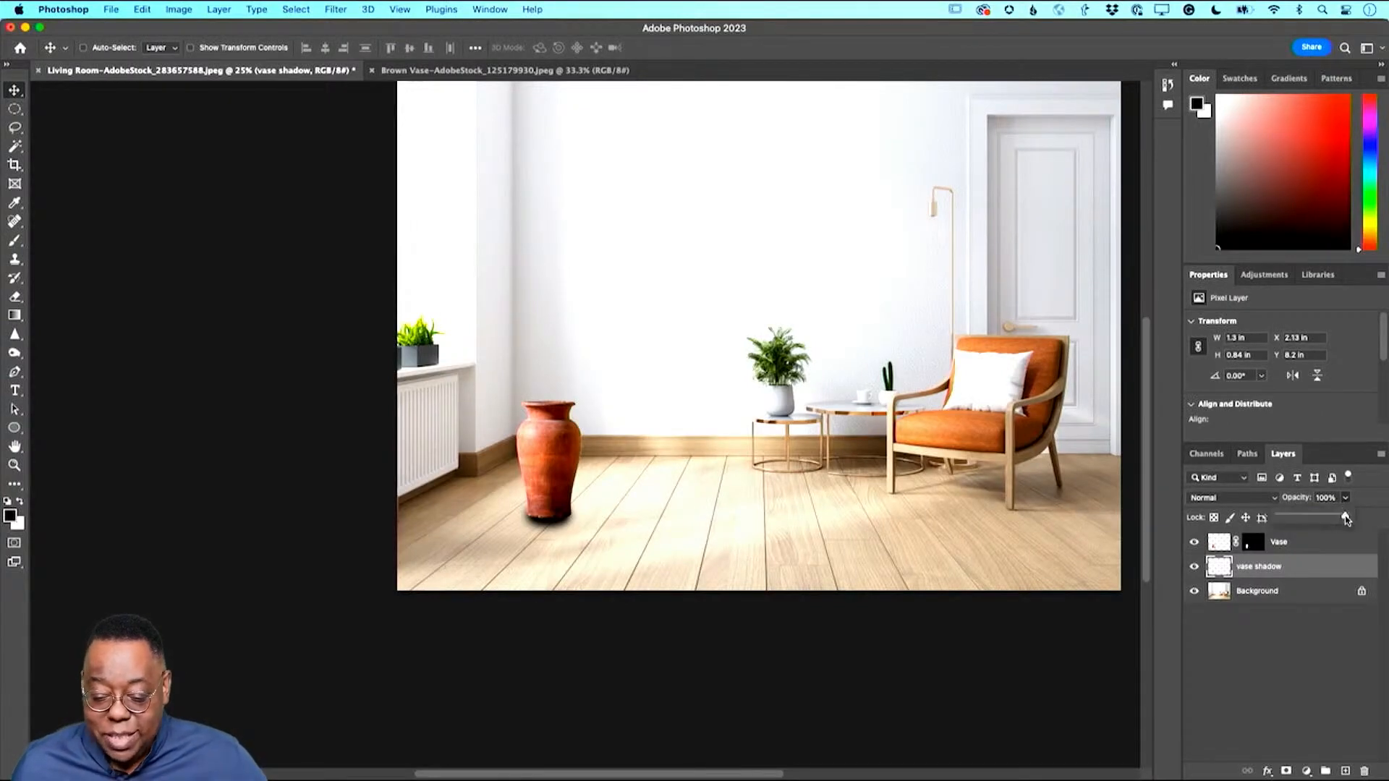
Lower the vase shadow layer's opacity so the contact shadow blends into the floor.
left_click_drag(1342, 518, 1314, 518)
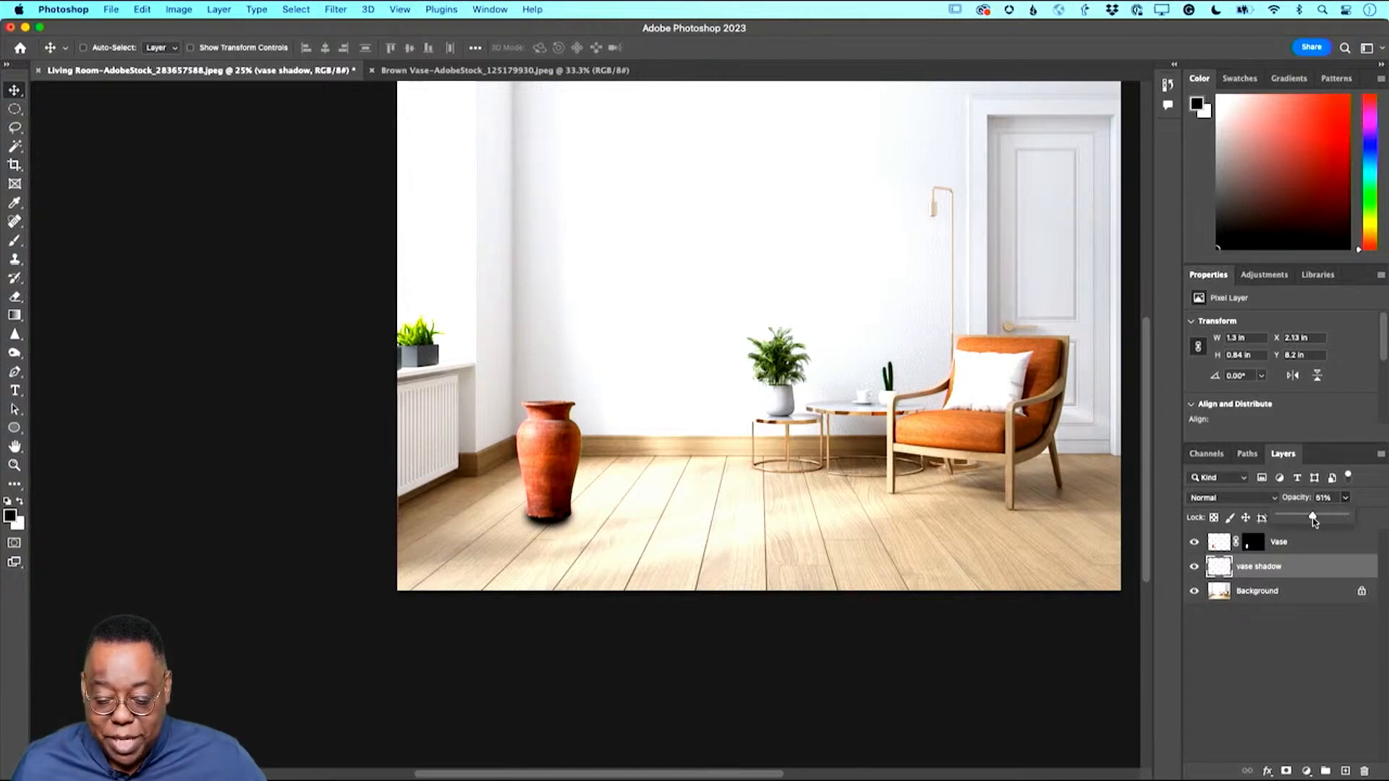
left_click_drag(1313, 518, 1324, 517)
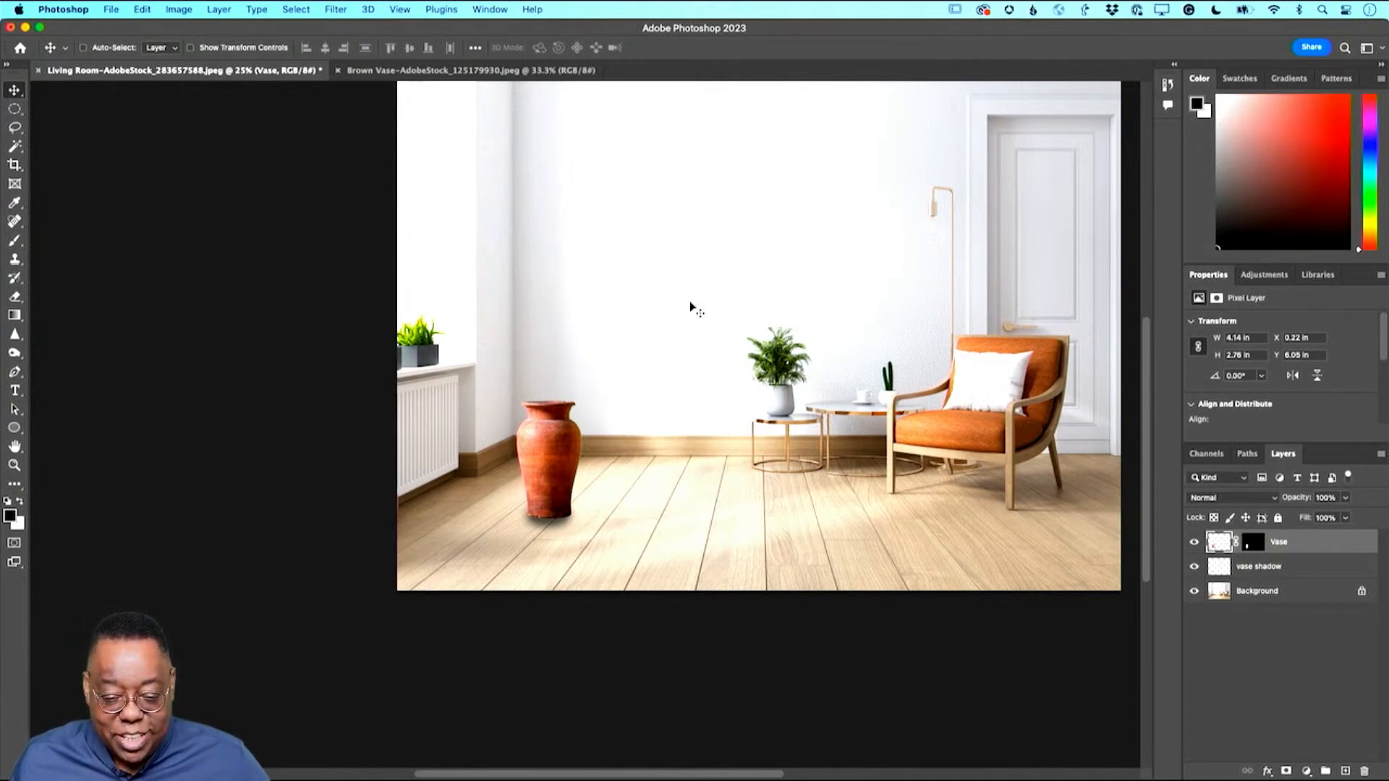
Start a Warp transform on the Vase layer to curve its base.
left_click(664, 48)
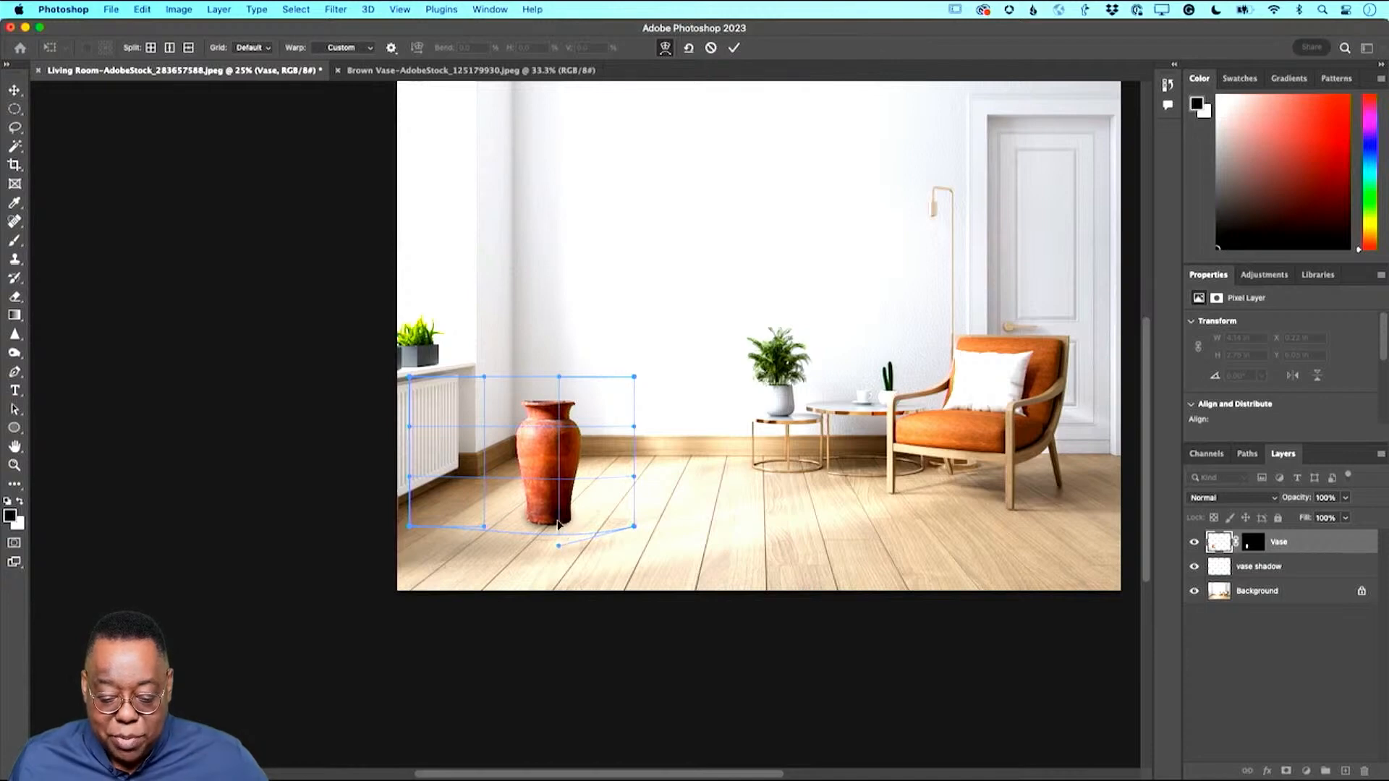
mouse_move(556, 529)
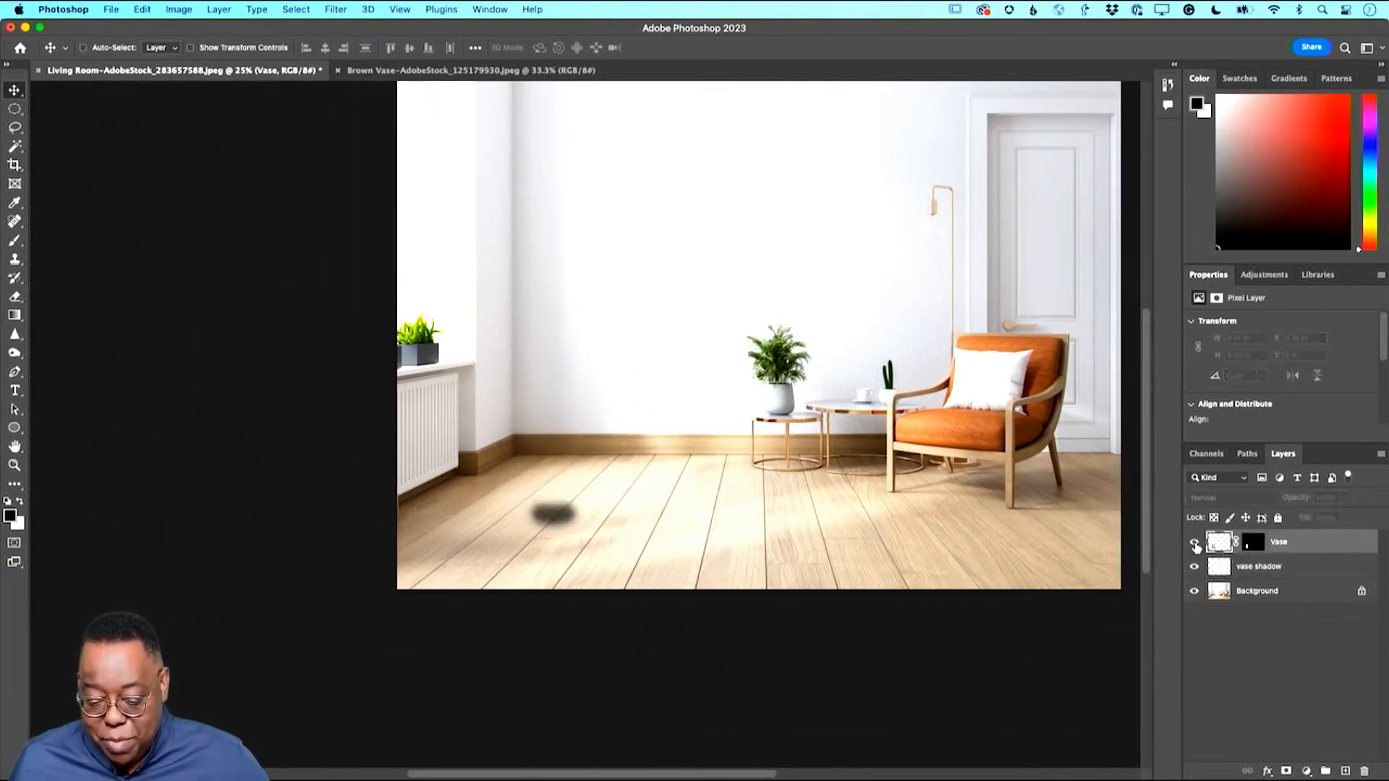
Show the vase again and begin duplicating it via the Layer menu.
left_click(1195, 541)
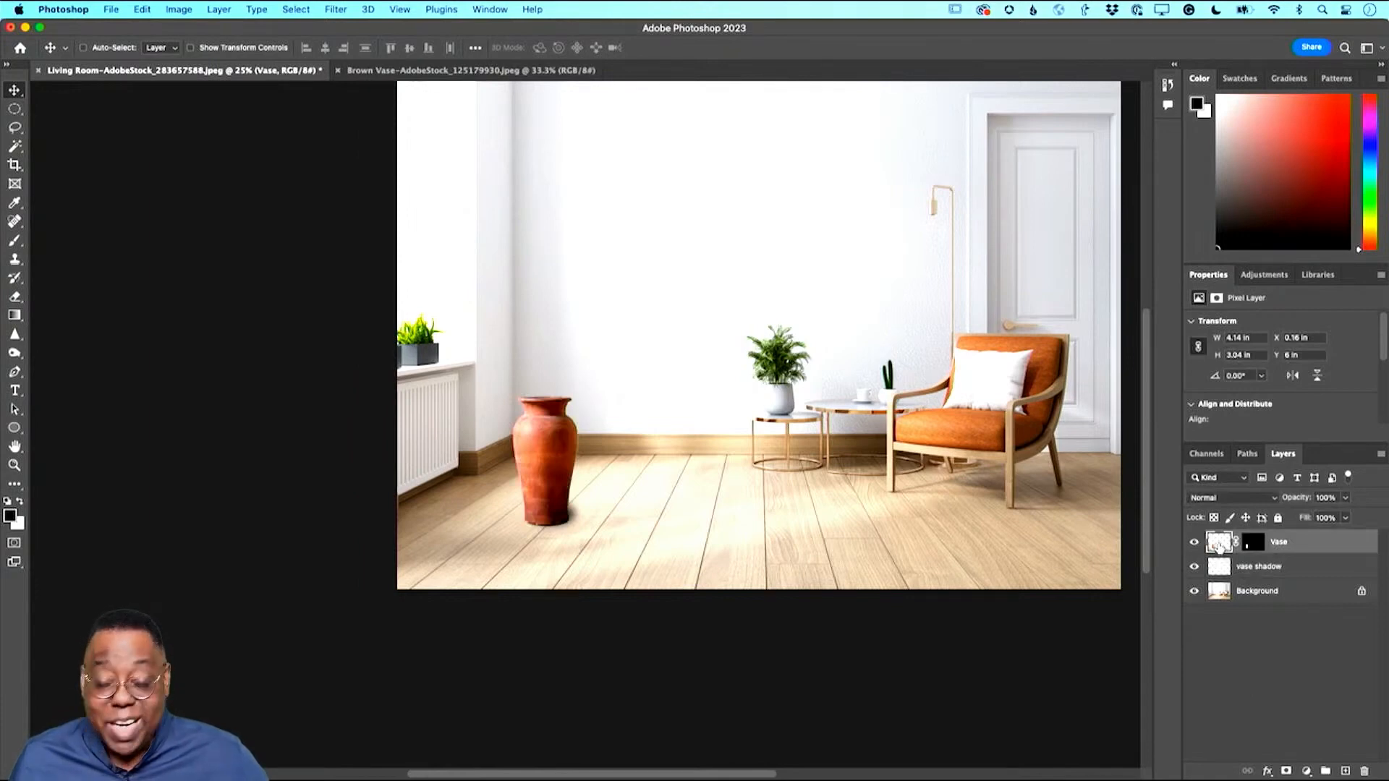
left_click(219, 8)
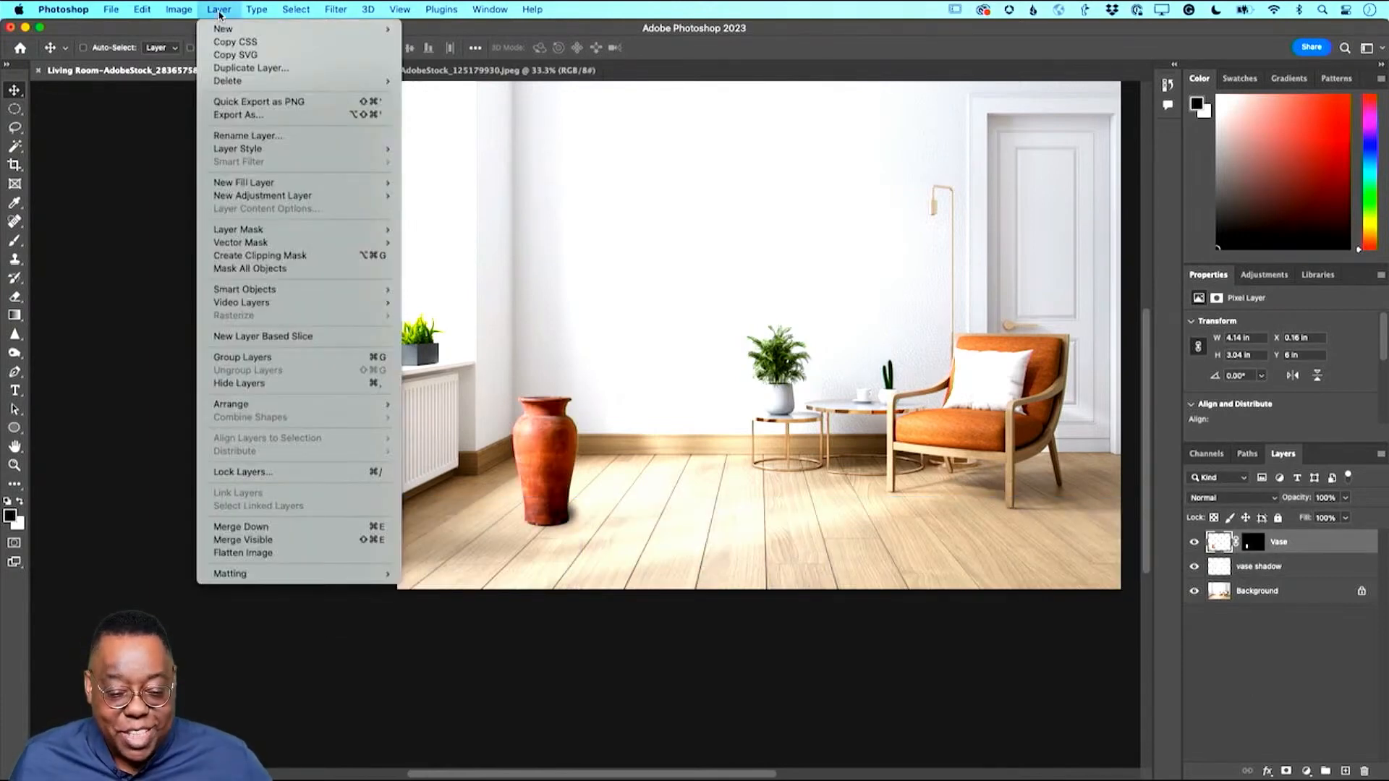
mouse_move(223, 29)
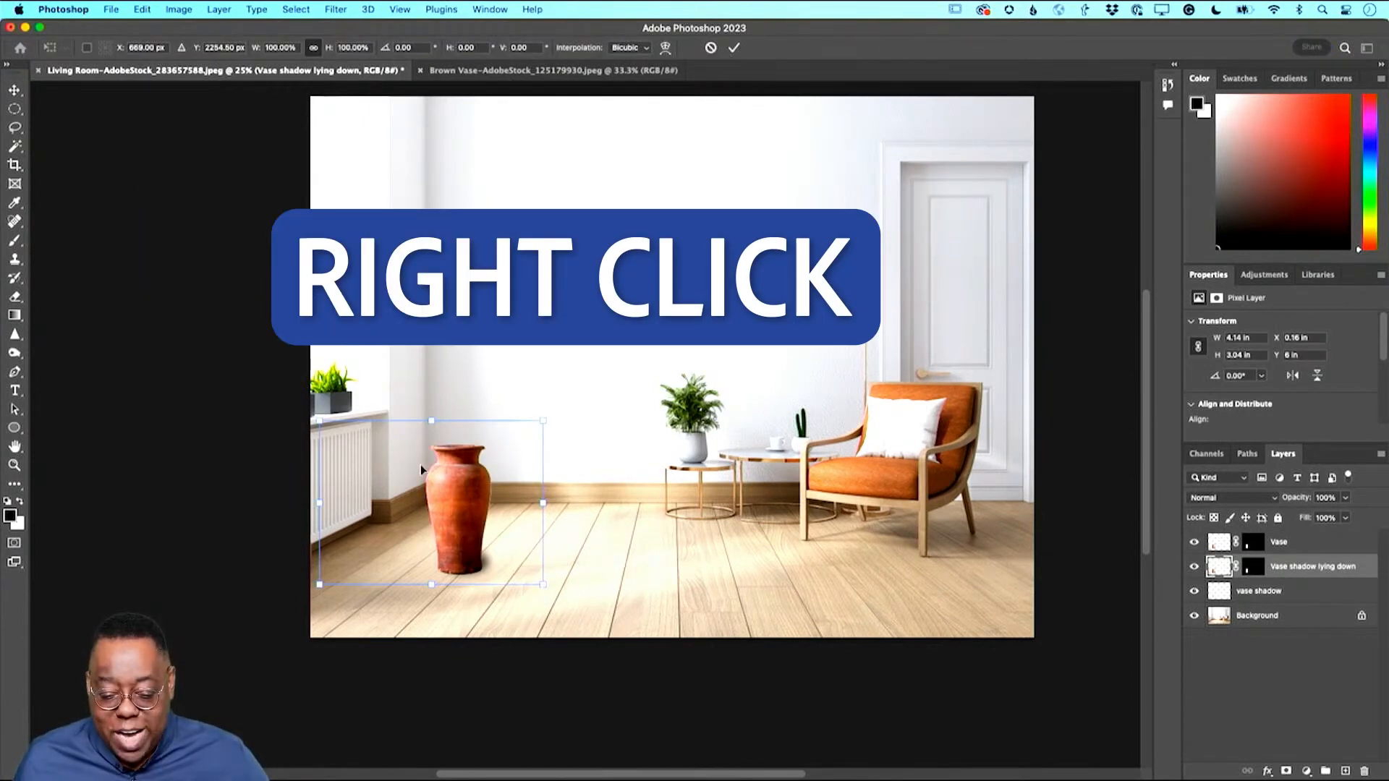
Distort the vase copy into a flat shape stretching across the floor to the right.
right_click(421, 468)
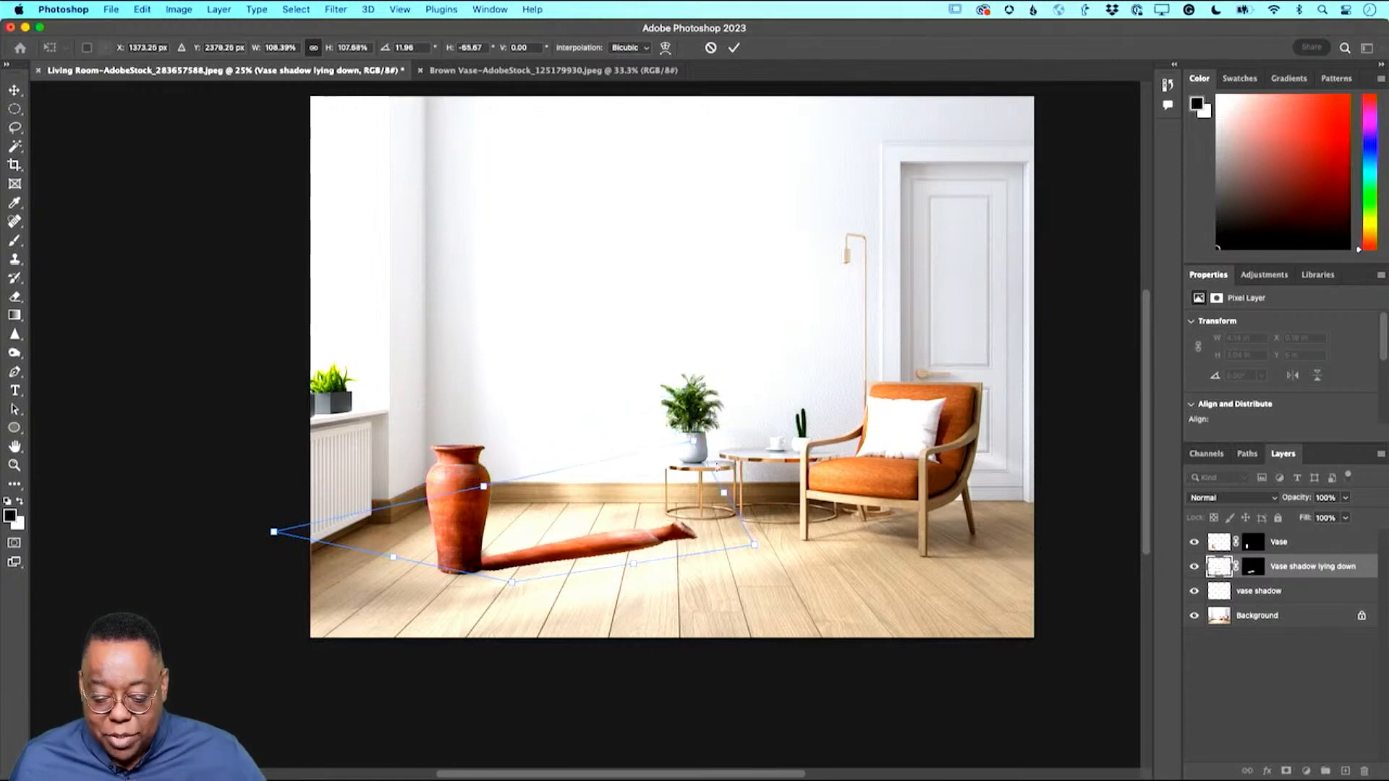
left_click_drag(753, 547, 759, 545)
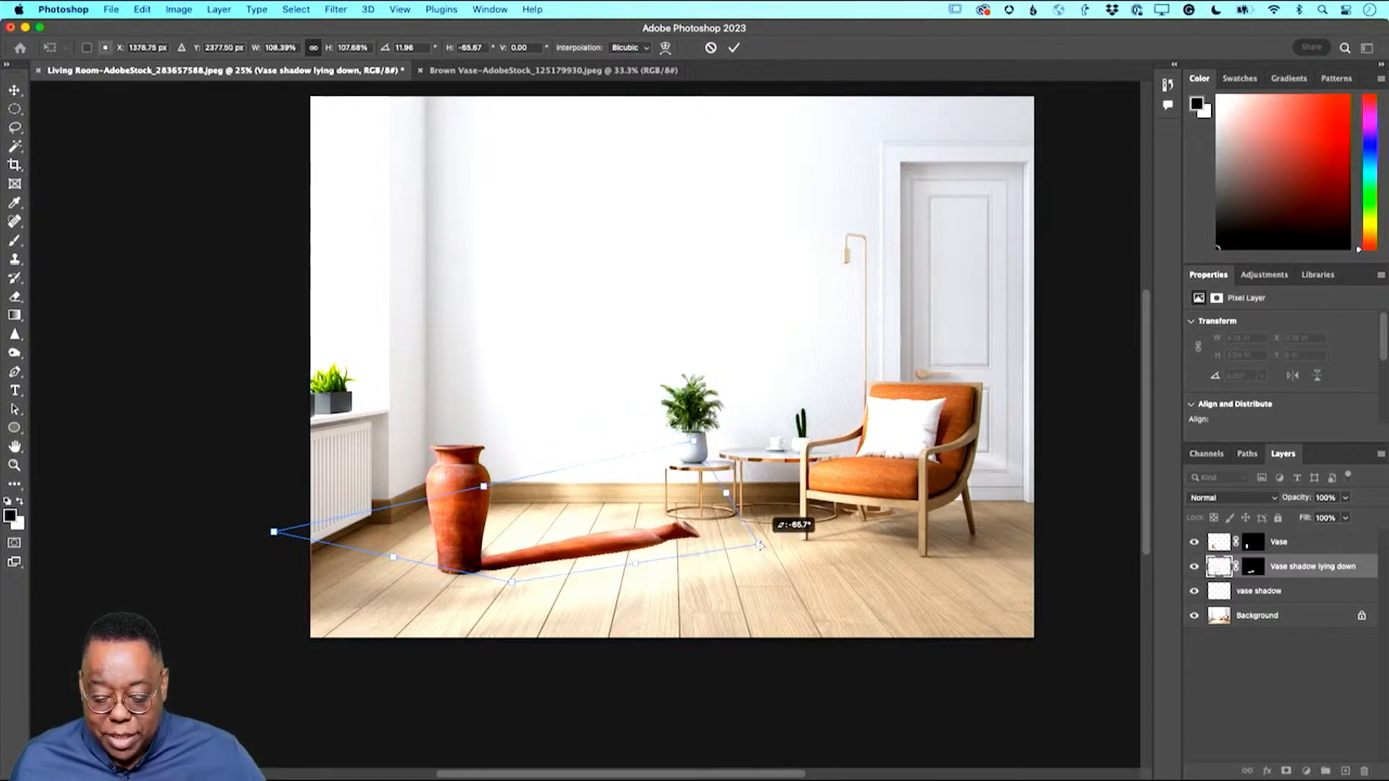
left_click_drag(760, 547, 750, 540)
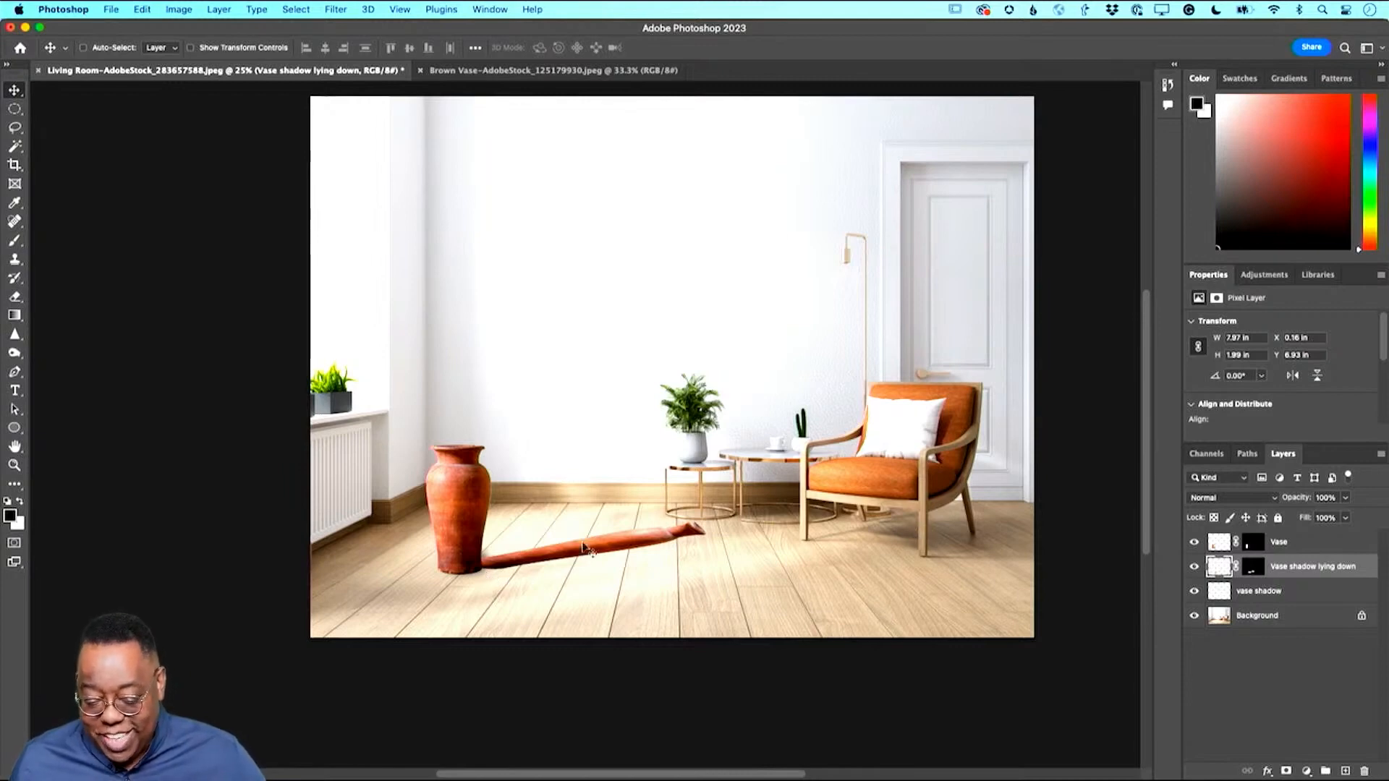
mouse_move(668, 545)
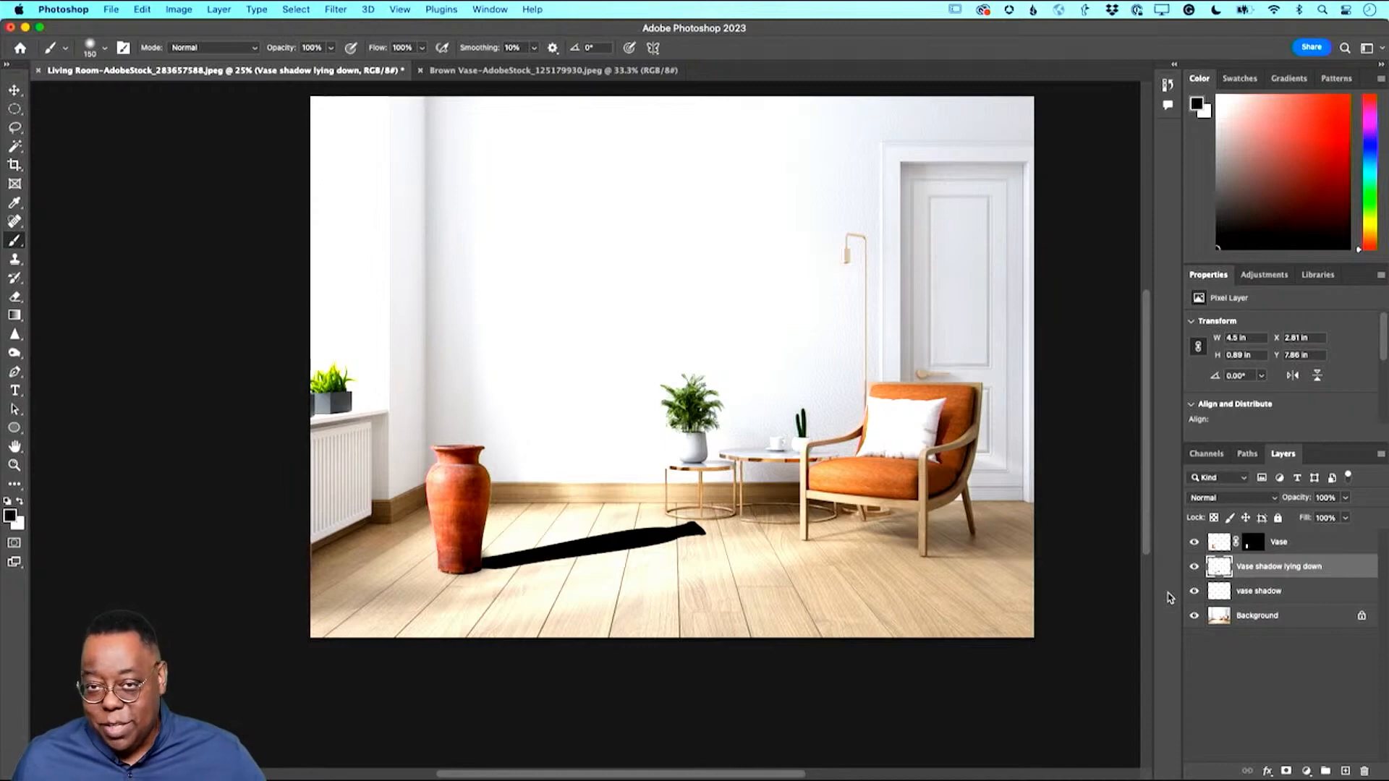
Apply a Gaussian Blur of about 45.8 pixels to the cast shadow.
left_click(334, 9)
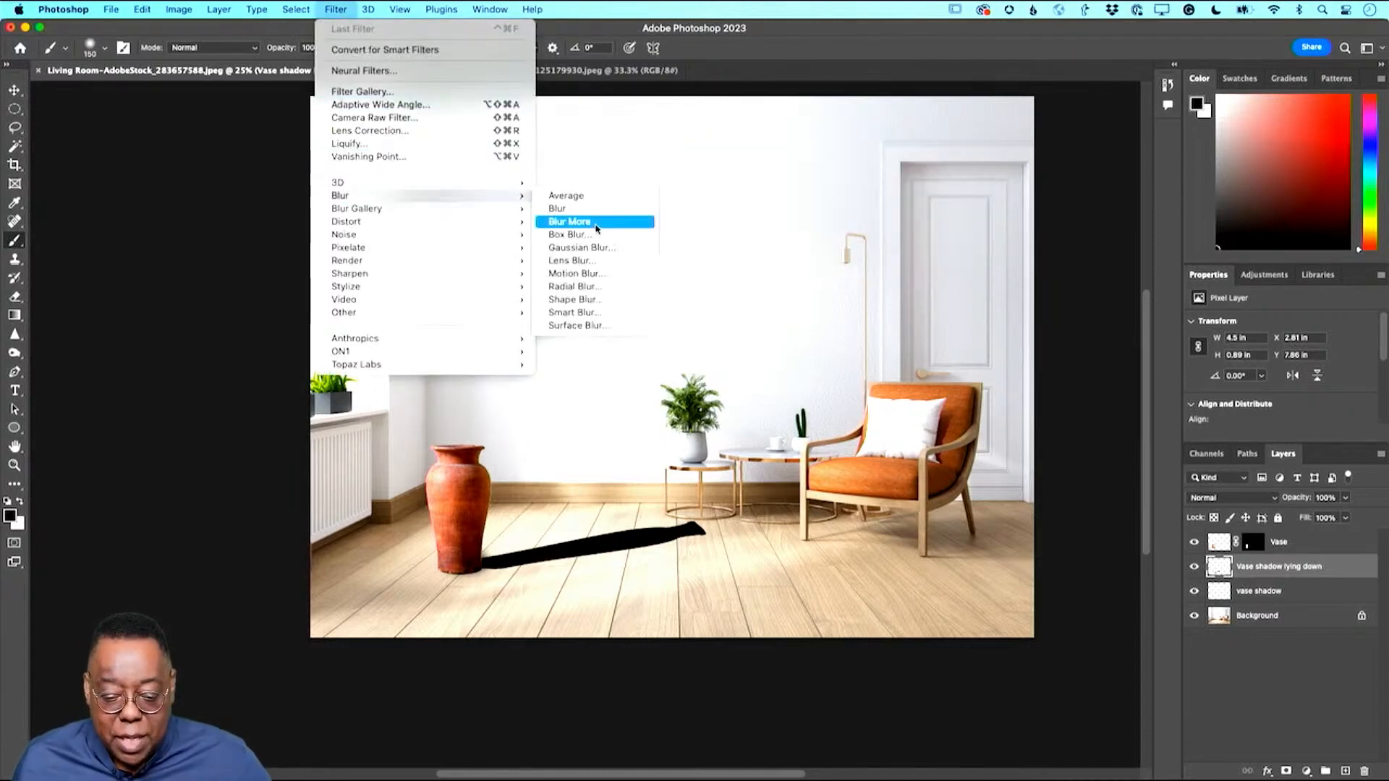
mouse_move(582, 247)
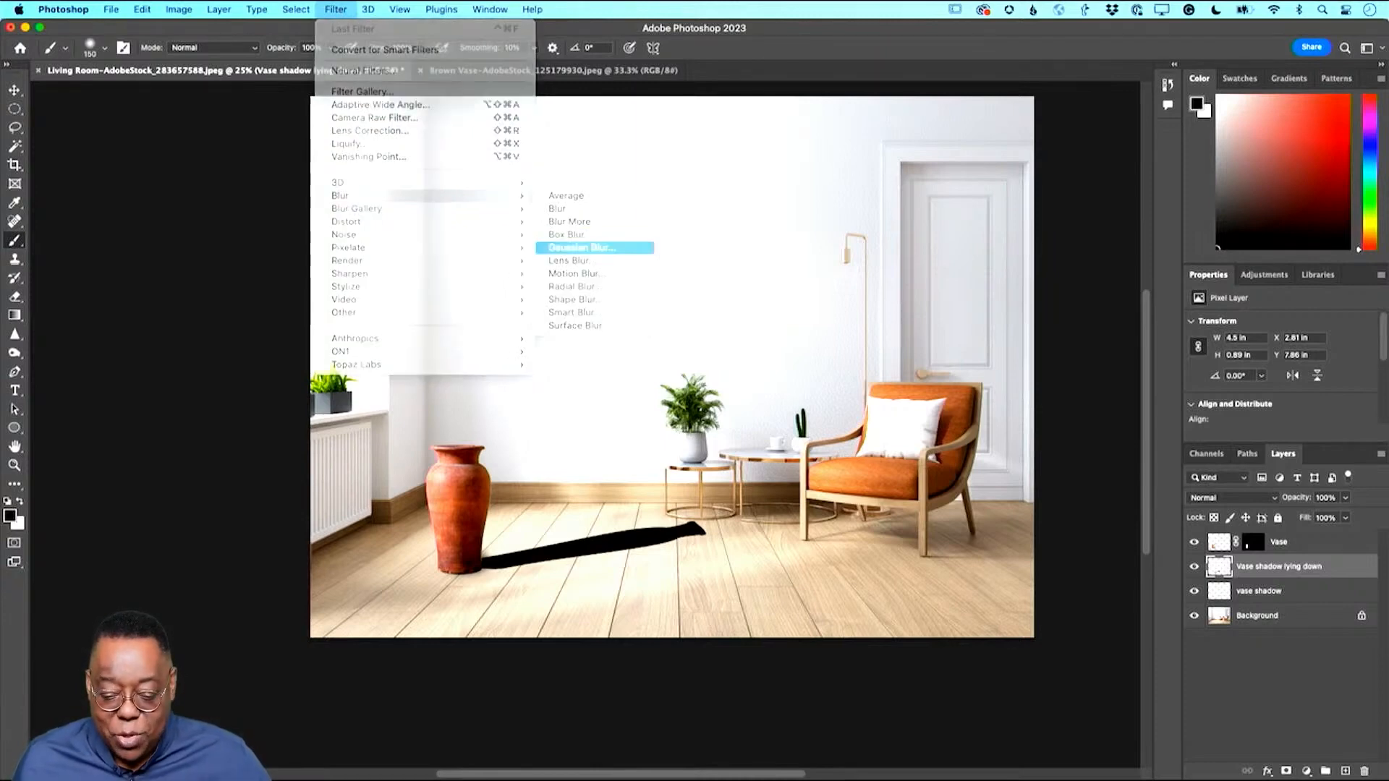
left_click(580, 248)
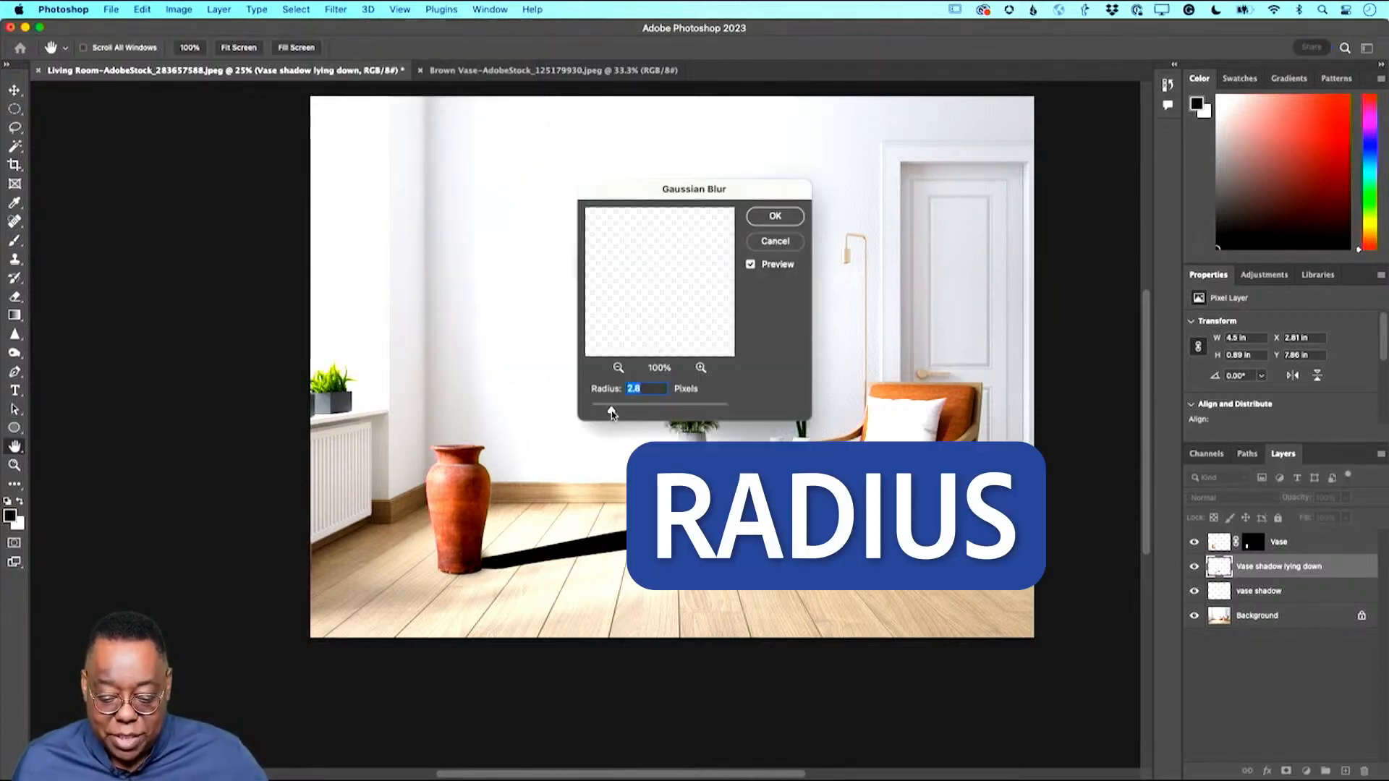
left_click_drag(609, 412, 670, 412)
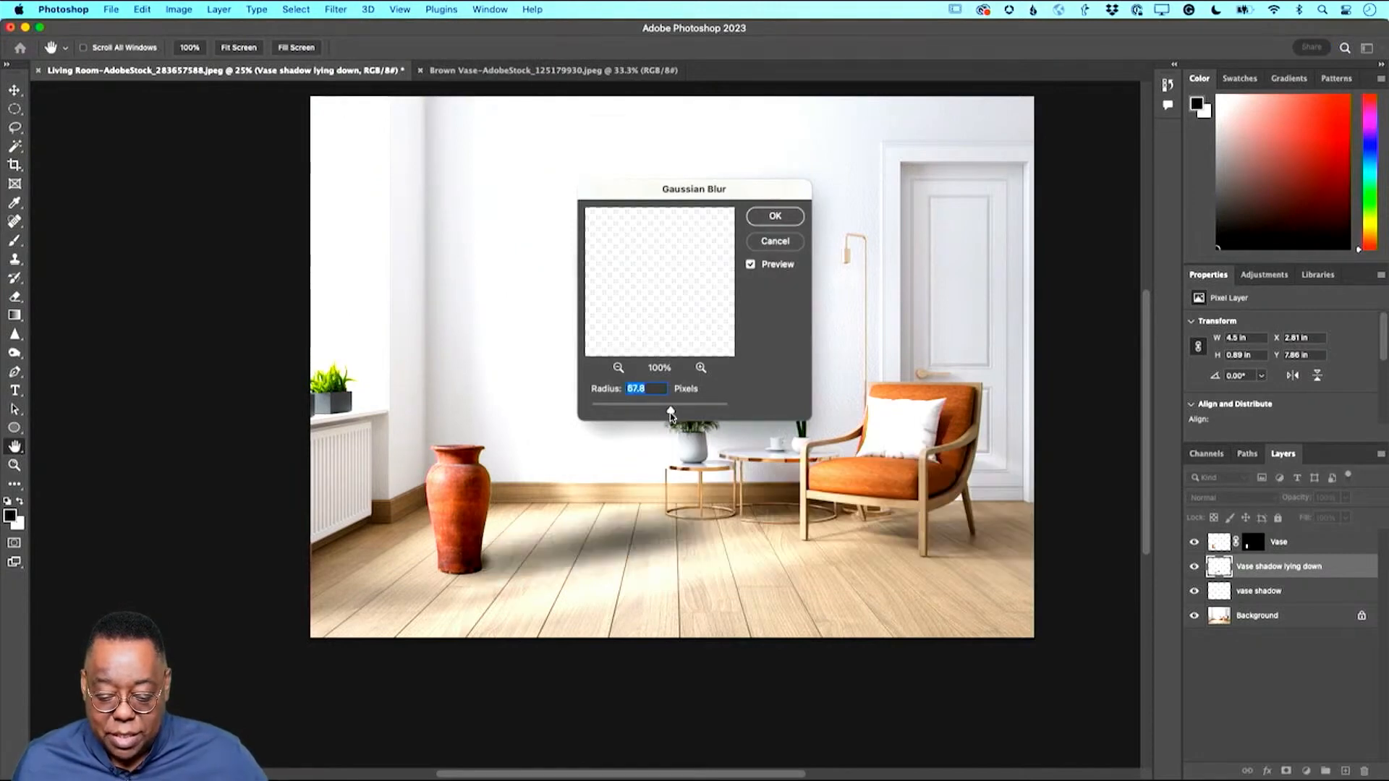
left_click_drag(670, 413, 664, 411)
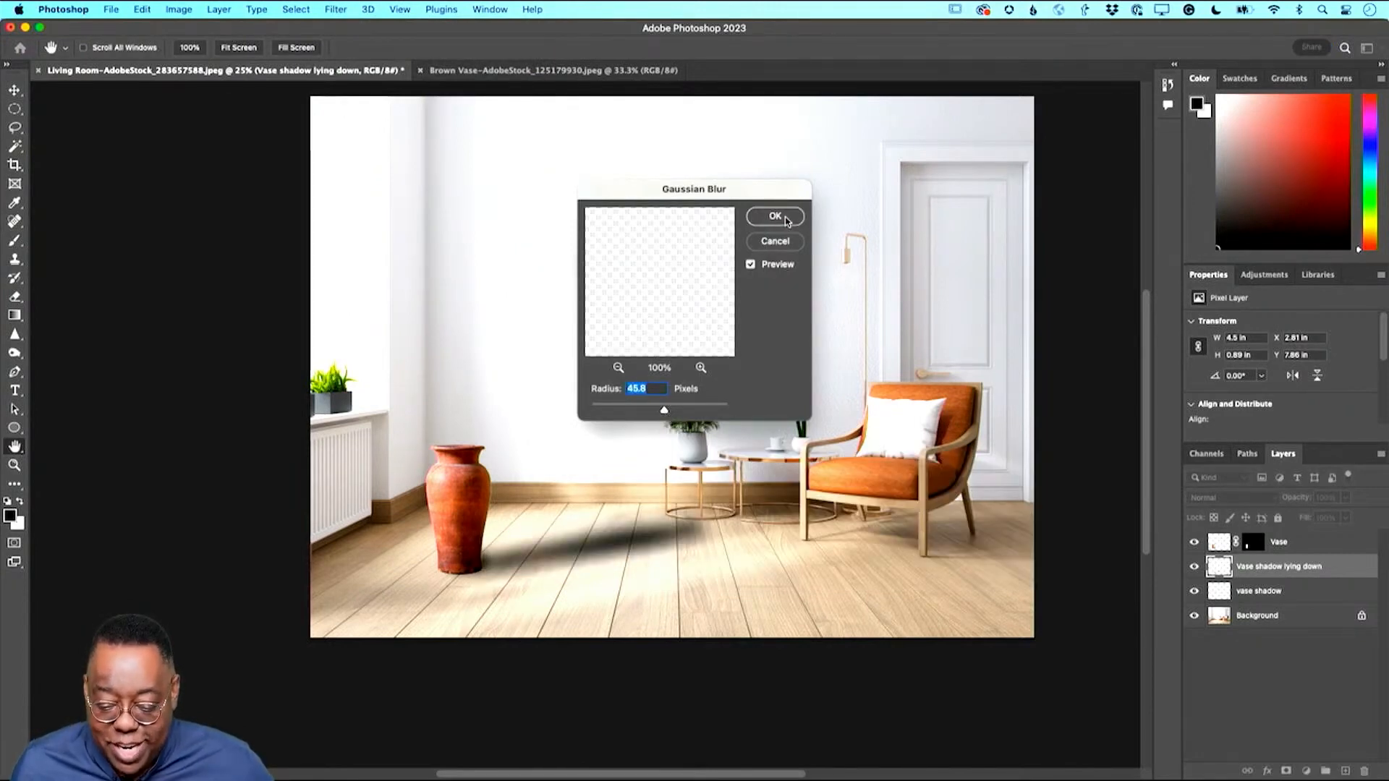
left_click(775, 216)
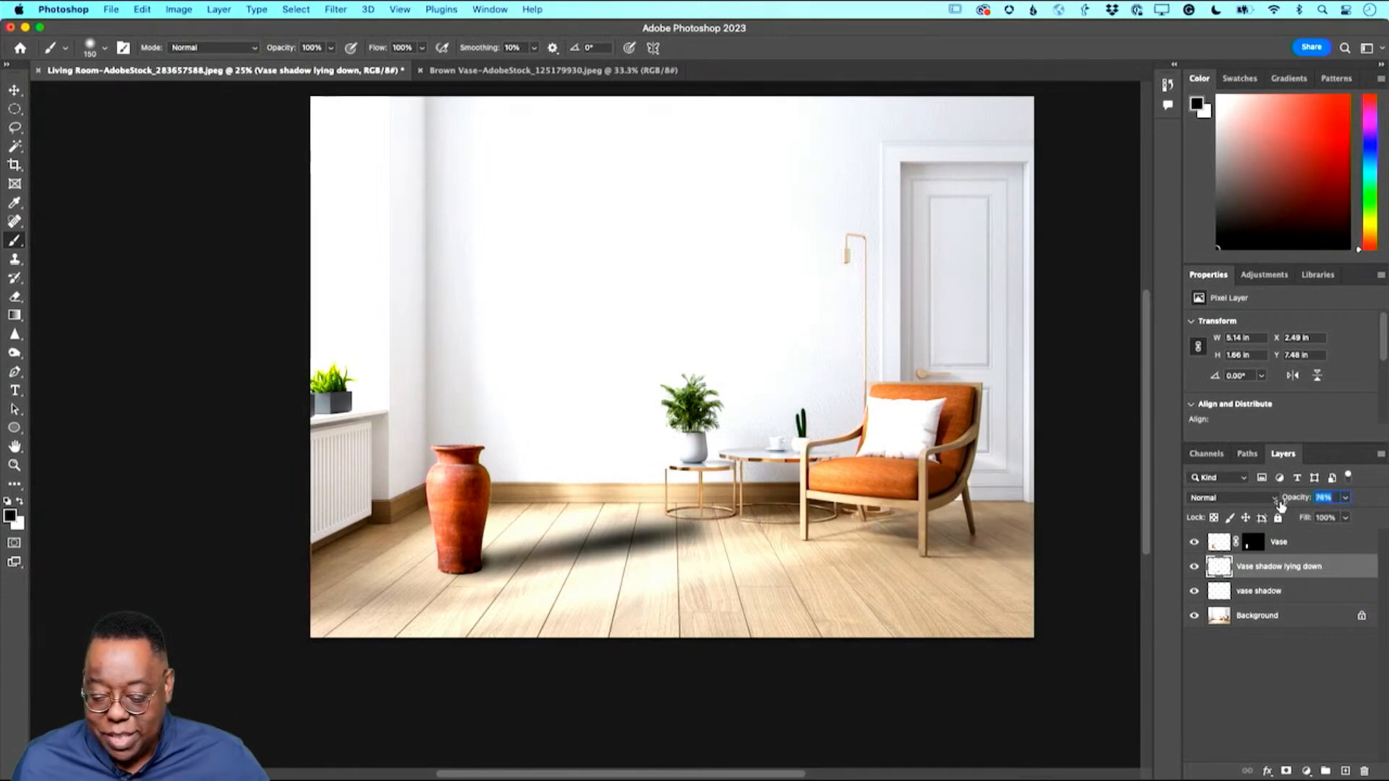